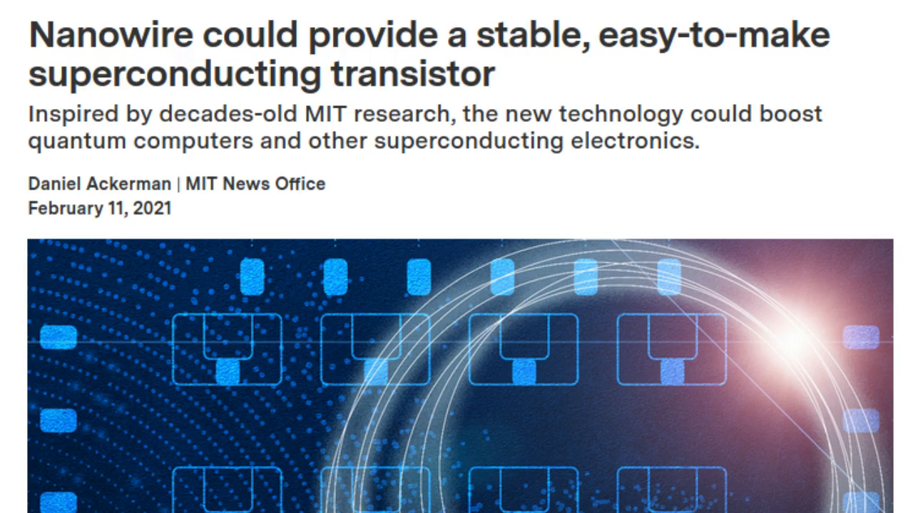
{"action": "scroll", "scroll_direction": "down", "scroll_amount": 3}
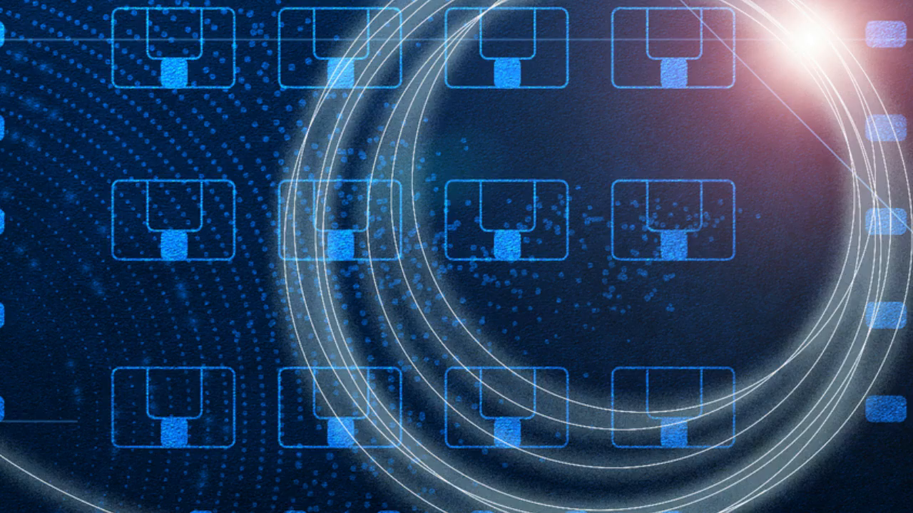